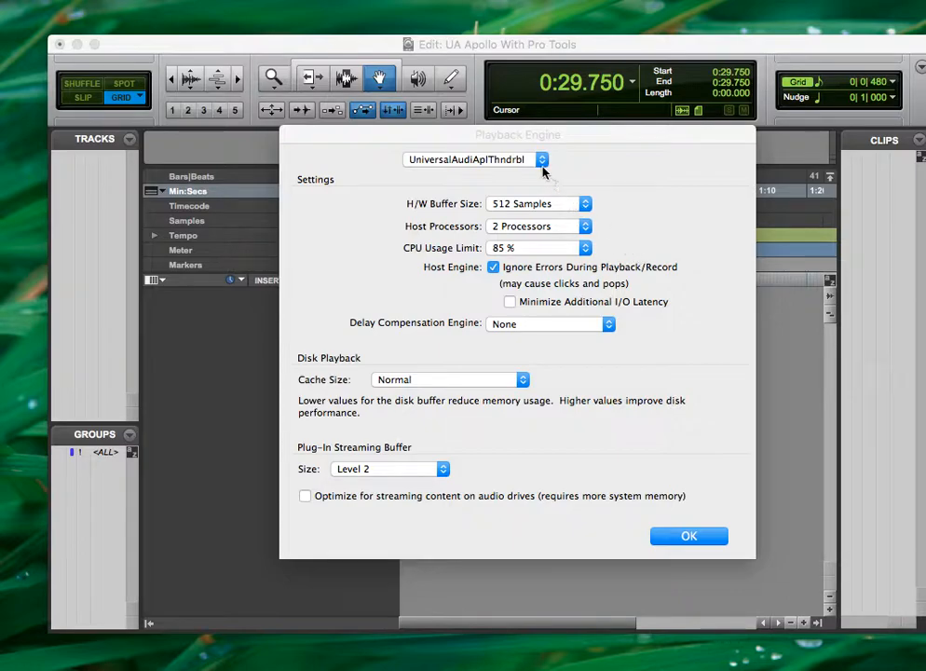
Confirm the Universal Audio Apollo Thunderbolt remains the selected playback device
left_click(475, 160)
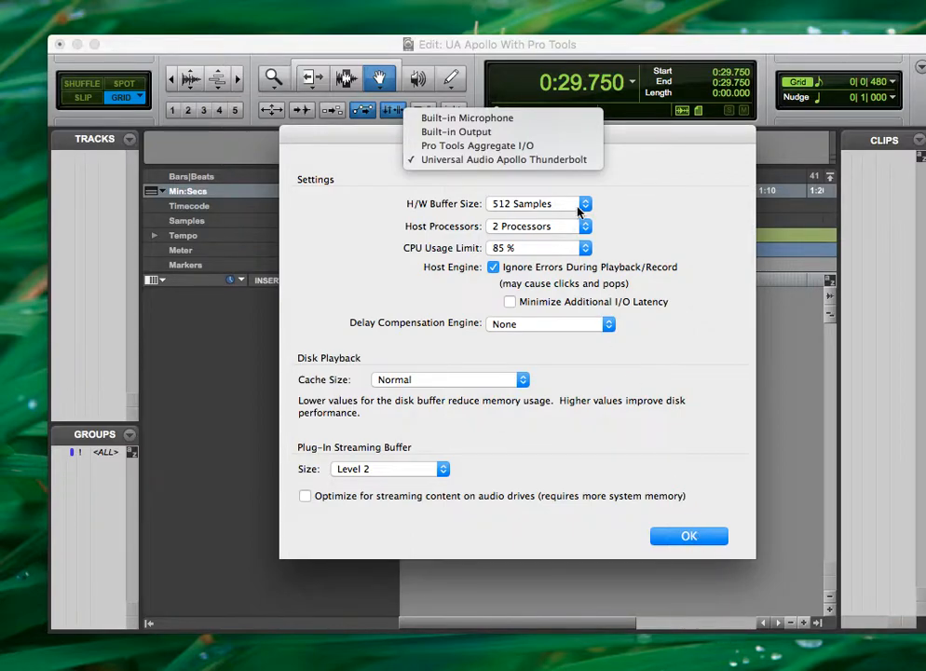
left_click(477, 145)
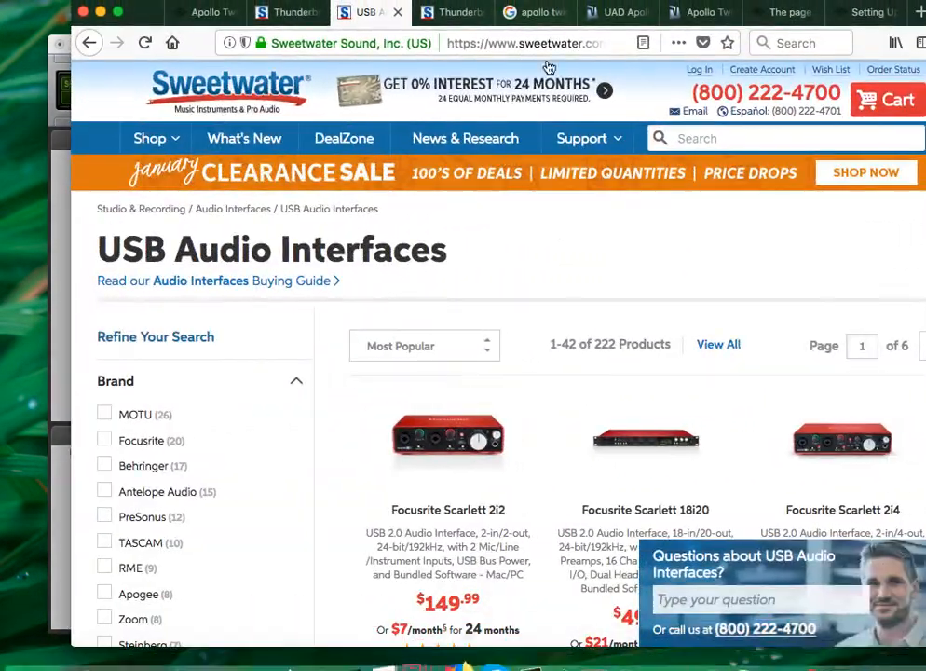
View Sweetwater's Apollo Twin MKII DUO Thunderbolt product page from Recently Viewed, then return to Pro Tools
left_click(287, 11)
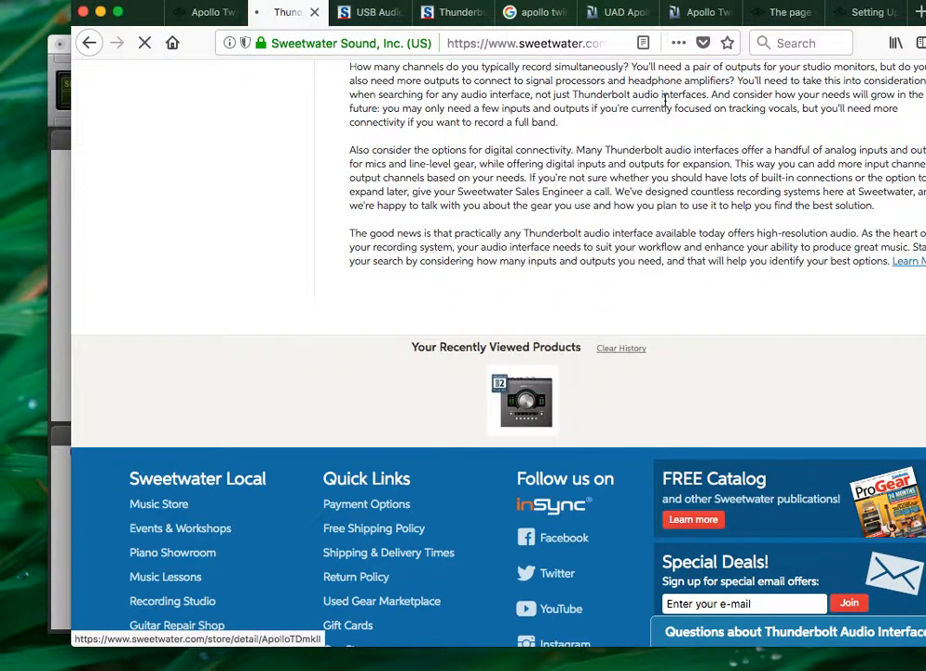
left_click(521, 403)
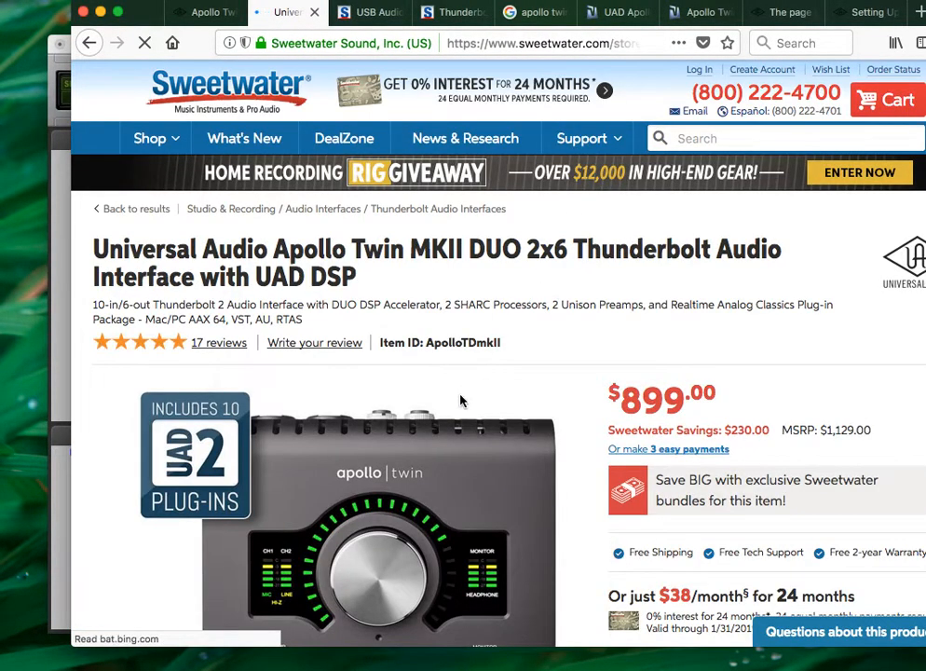
scroll("down", 3)
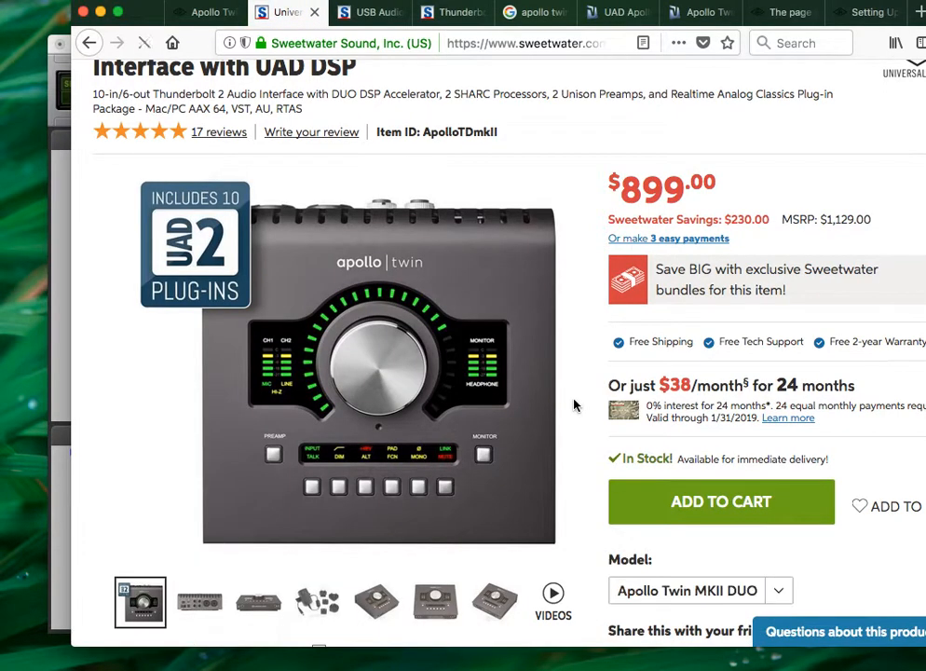
left_click(145, 43)
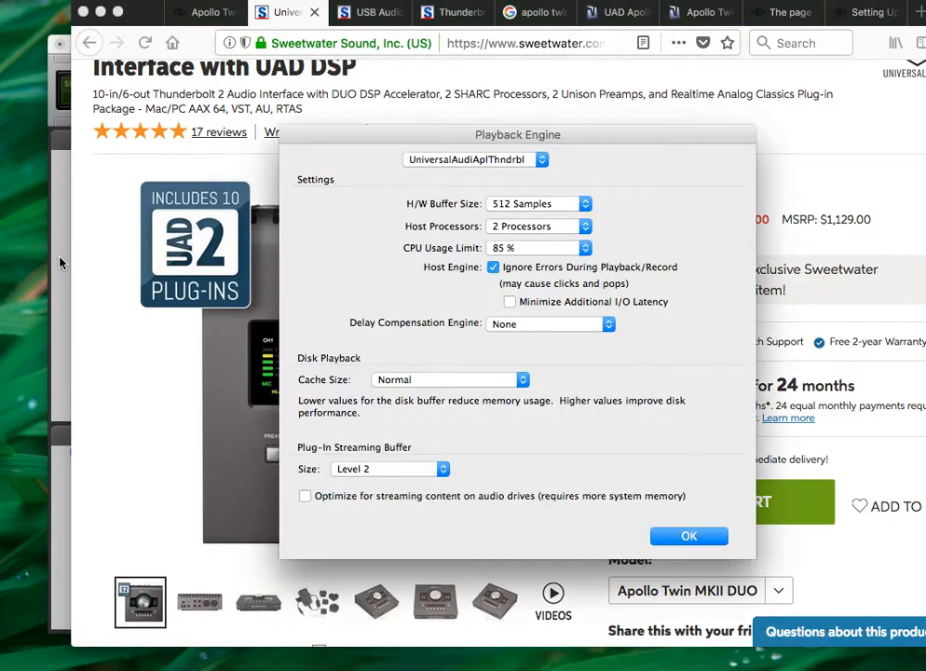
mouse_move(598, 436)
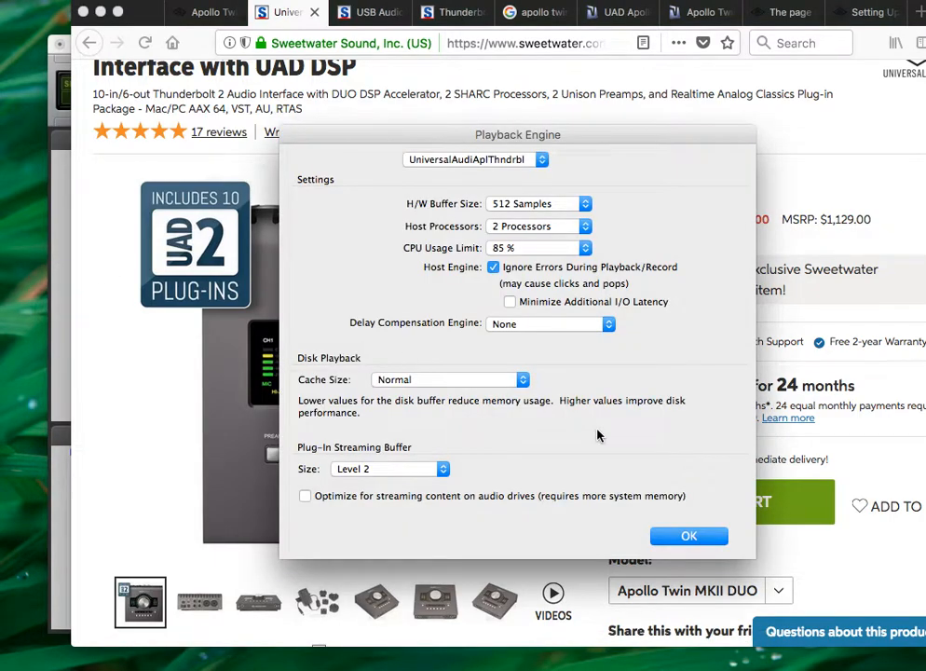